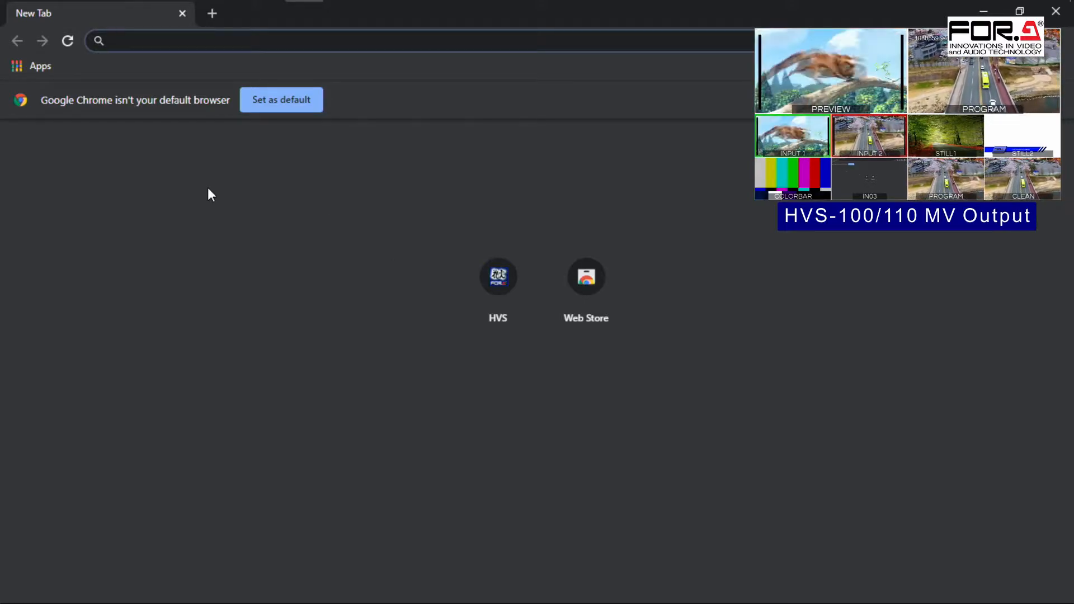
# Load the HVS-100 web GUI in Chrome from address 192.168.0.10
pyautogui.write('192.168.0.10')
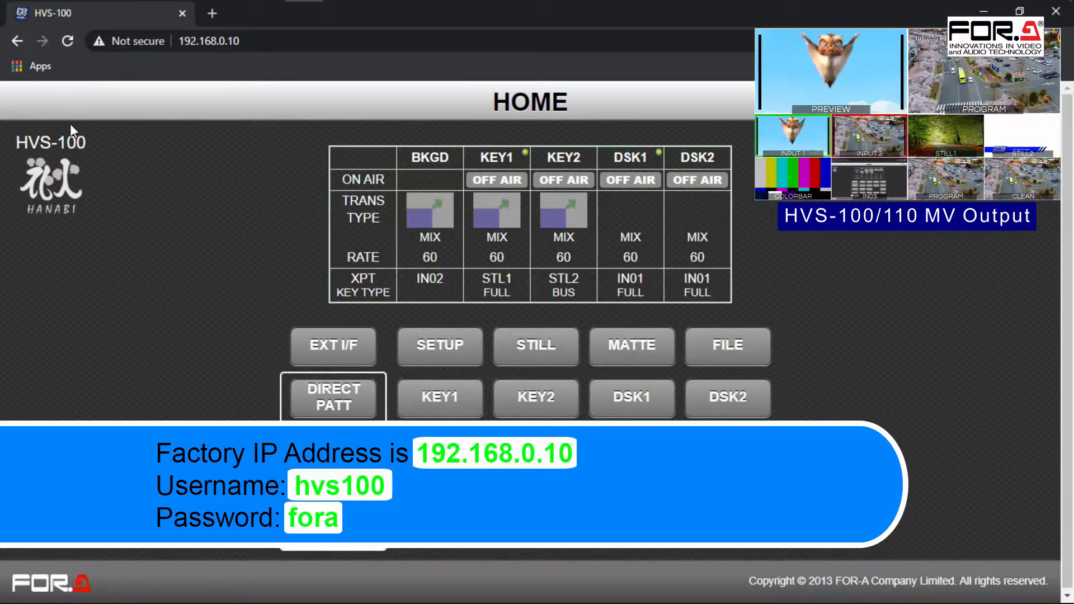
pyautogui.click(333, 398)
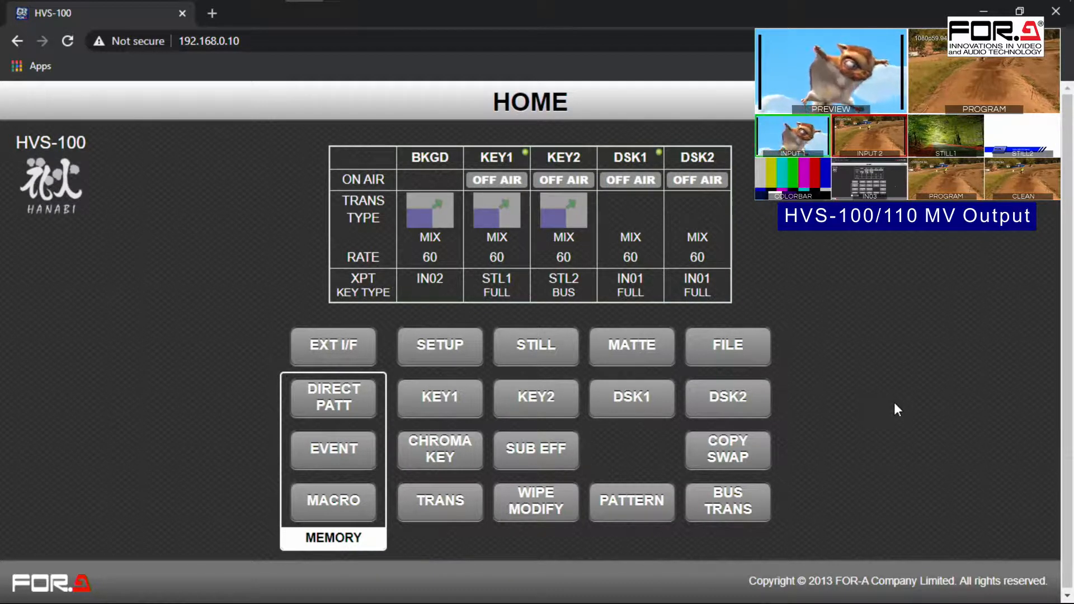
pyautogui.moveTo(848, 384)
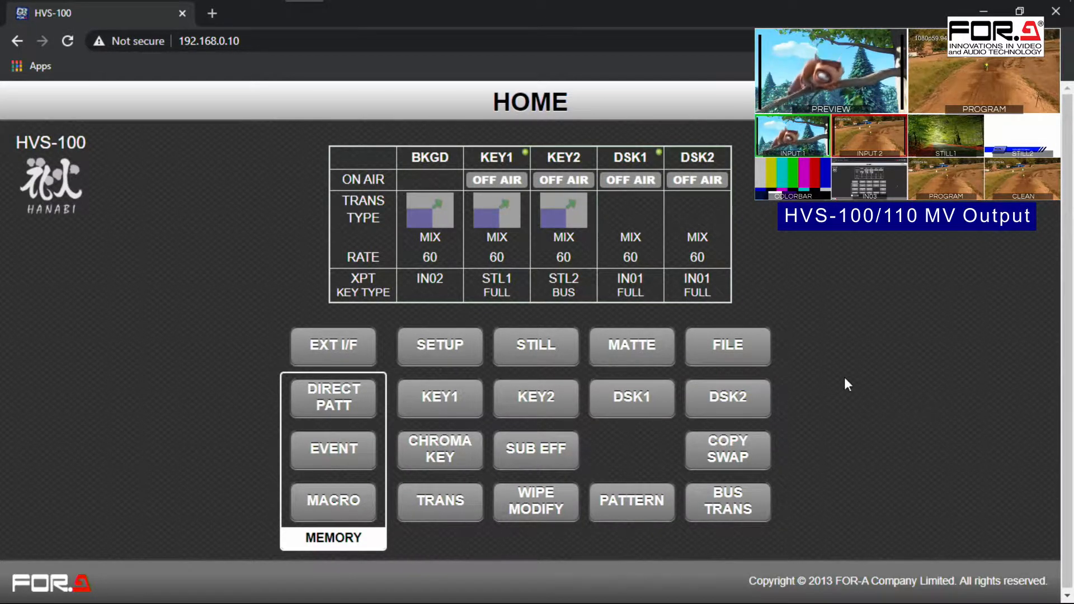
pyautogui.click(439, 346)
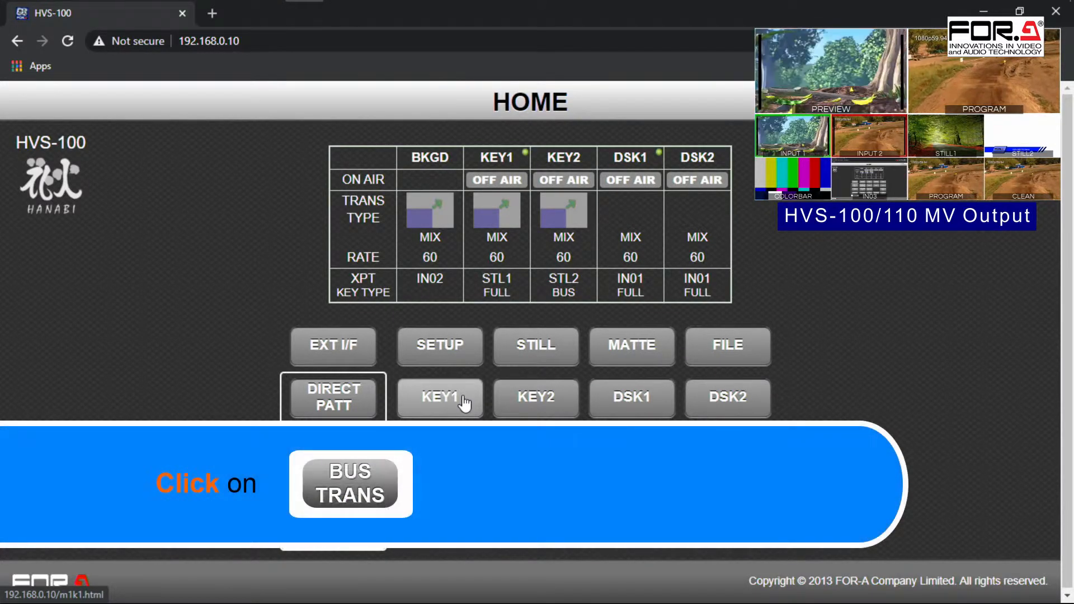
# Open the BUS/TRANS panel from HOME and put KEY1 on air
pyautogui.click(439, 398)
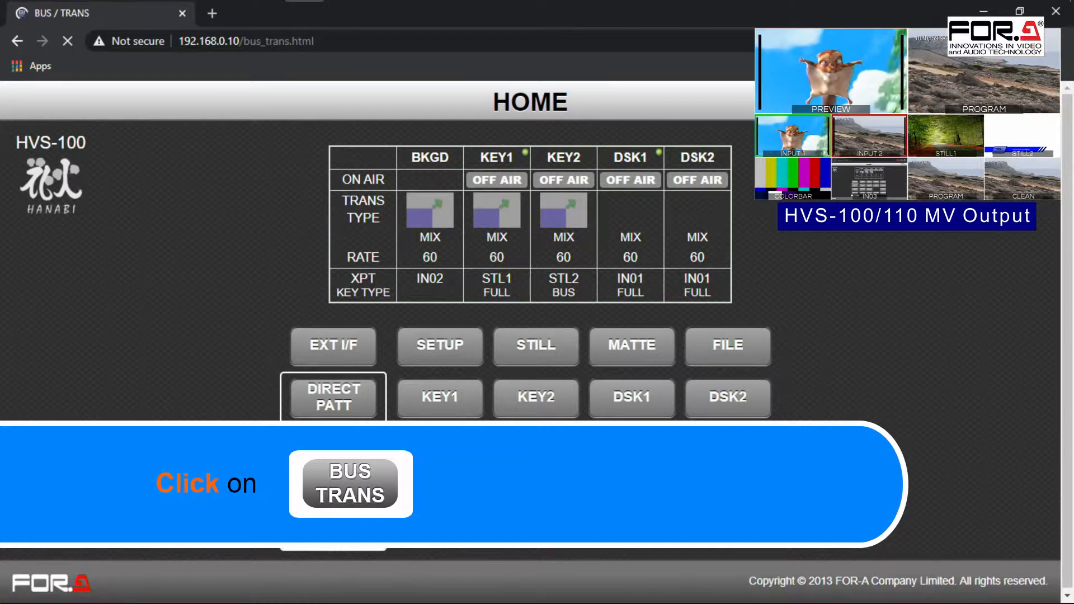
pyautogui.click(350, 483)
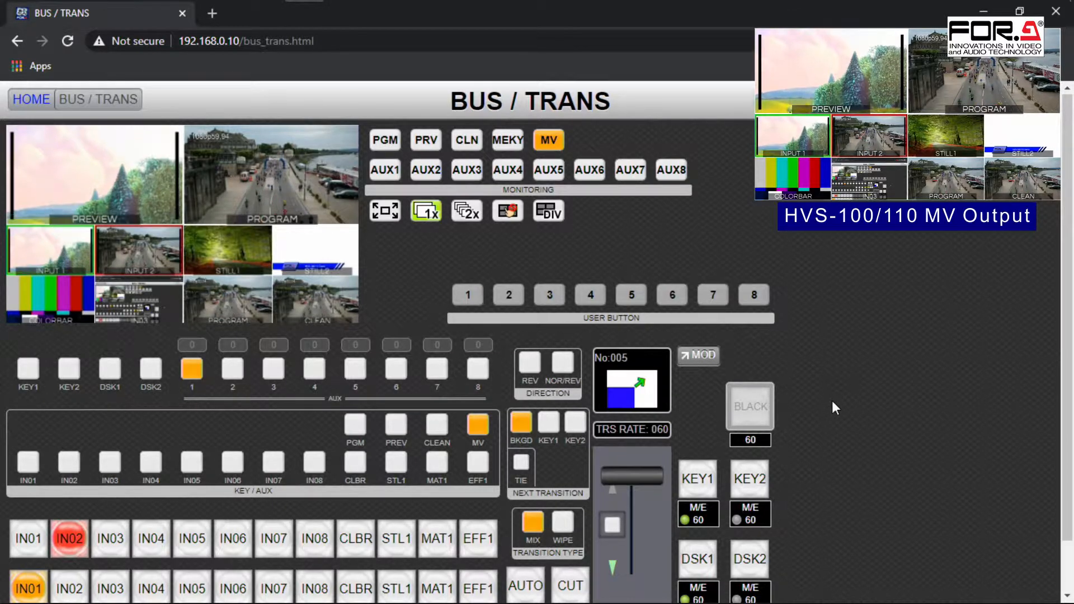
pyautogui.click(698, 479)
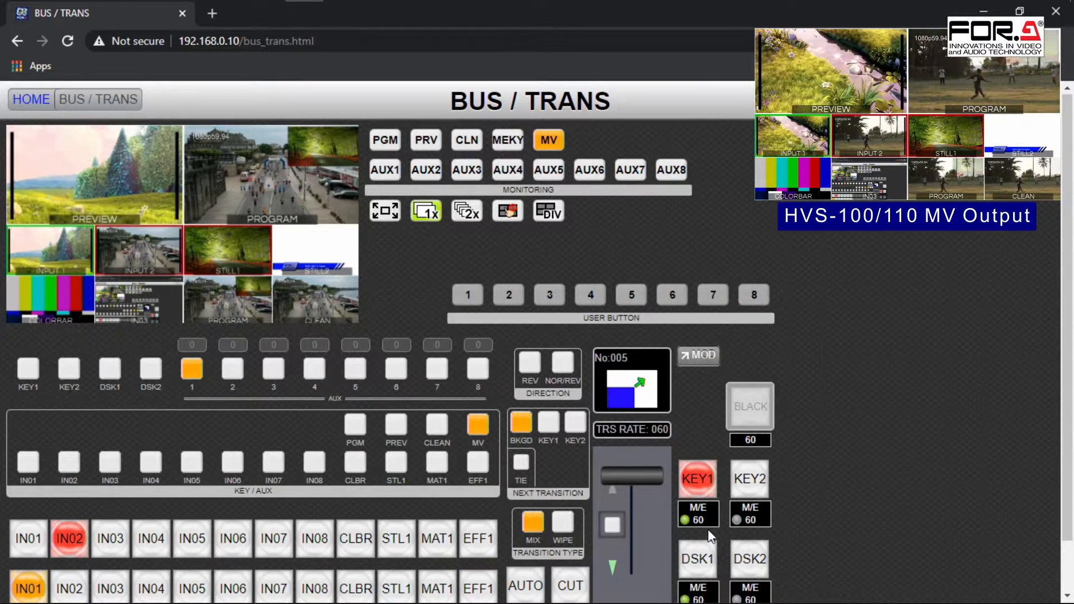
pyautogui.click(698, 559)
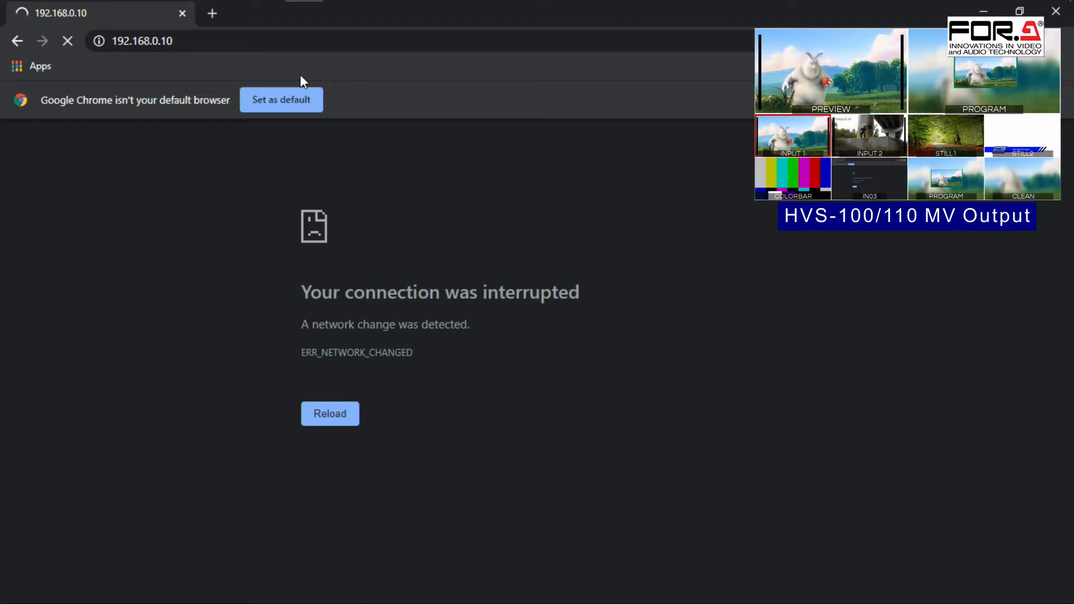
pyautogui.moveTo(291, 210)
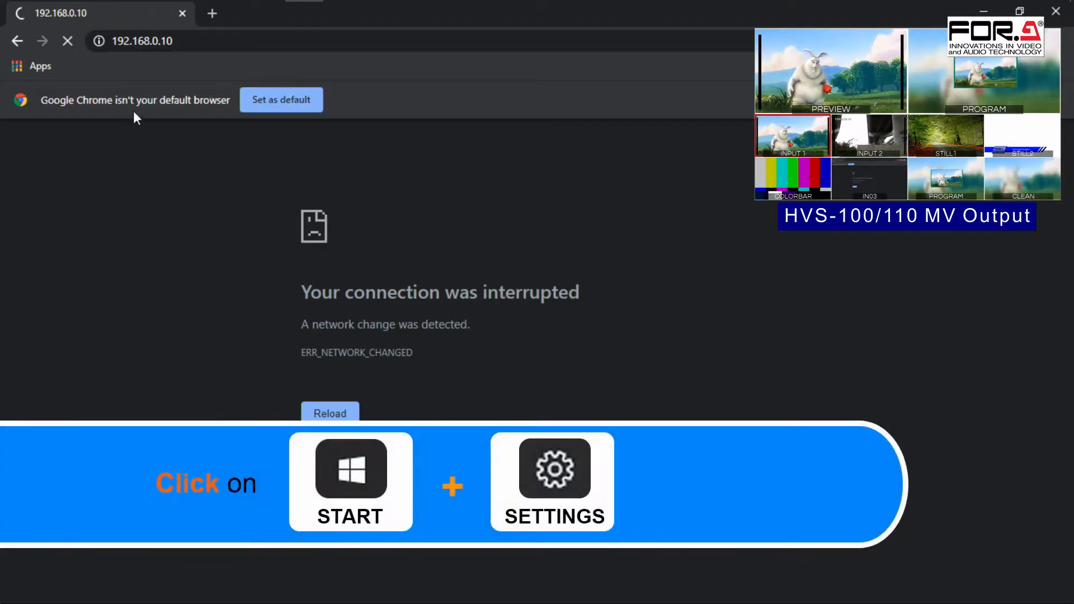
# Open the Windows Start menu to reach Settings
pyautogui.click(18, 15)
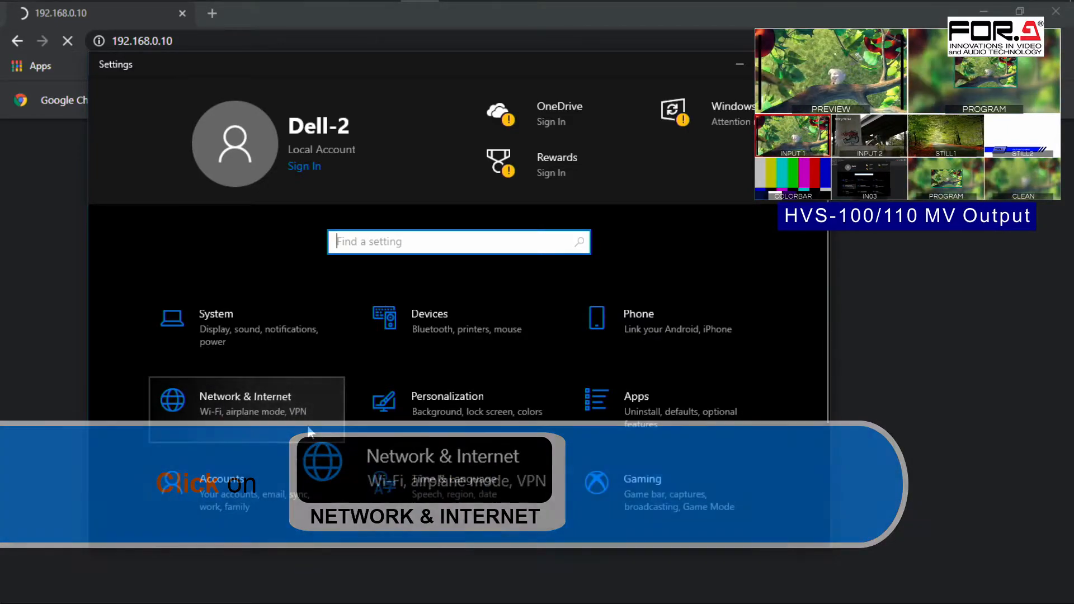
# Go to Network & Internet and open the network adapter options
pyautogui.click(245, 404)
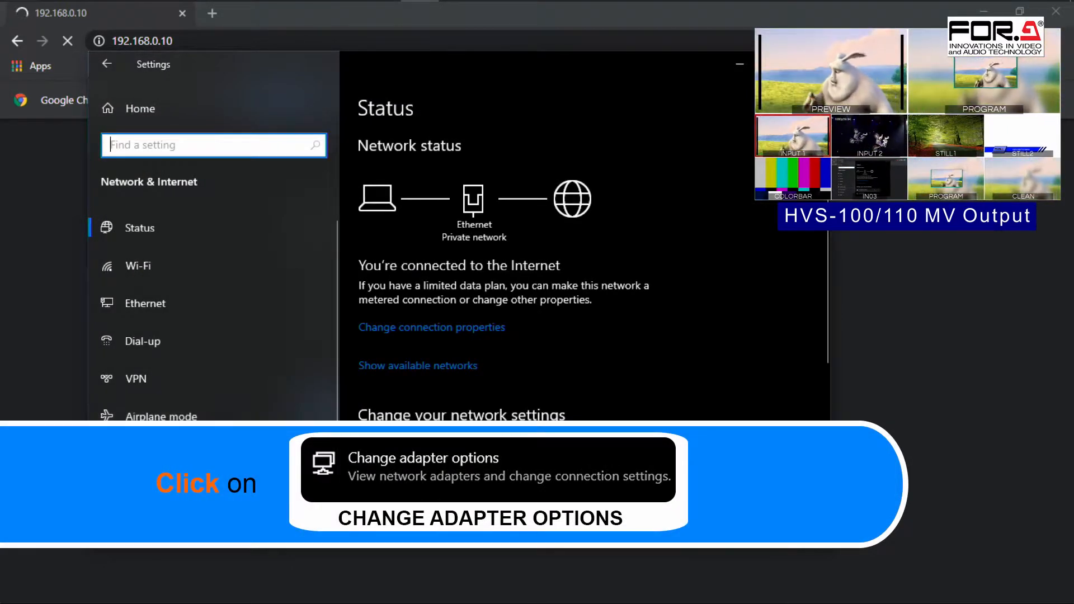
pyautogui.click(423, 457)
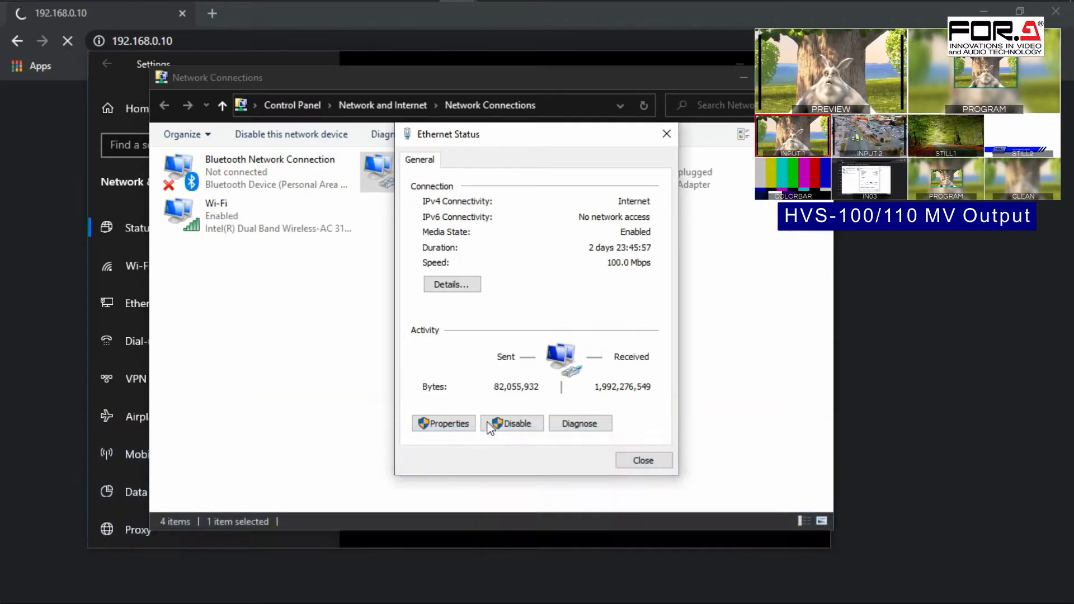
# Open Ethernet Properties and the Internet Protocol Version 4 (TCP/IPv4) settings
pyautogui.click(444, 423)
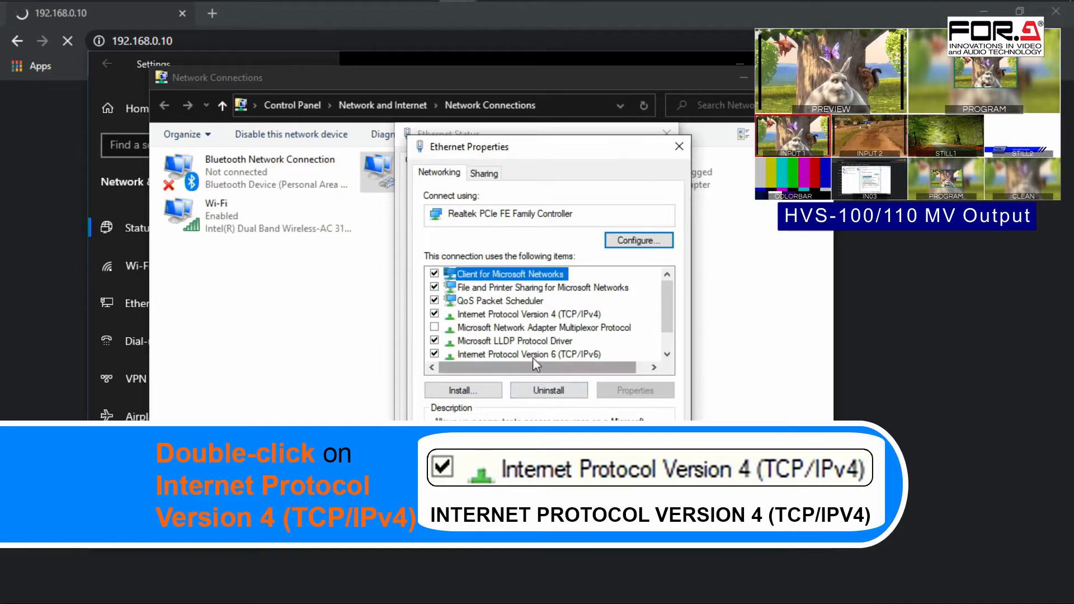
pyautogui.click(525, 314)
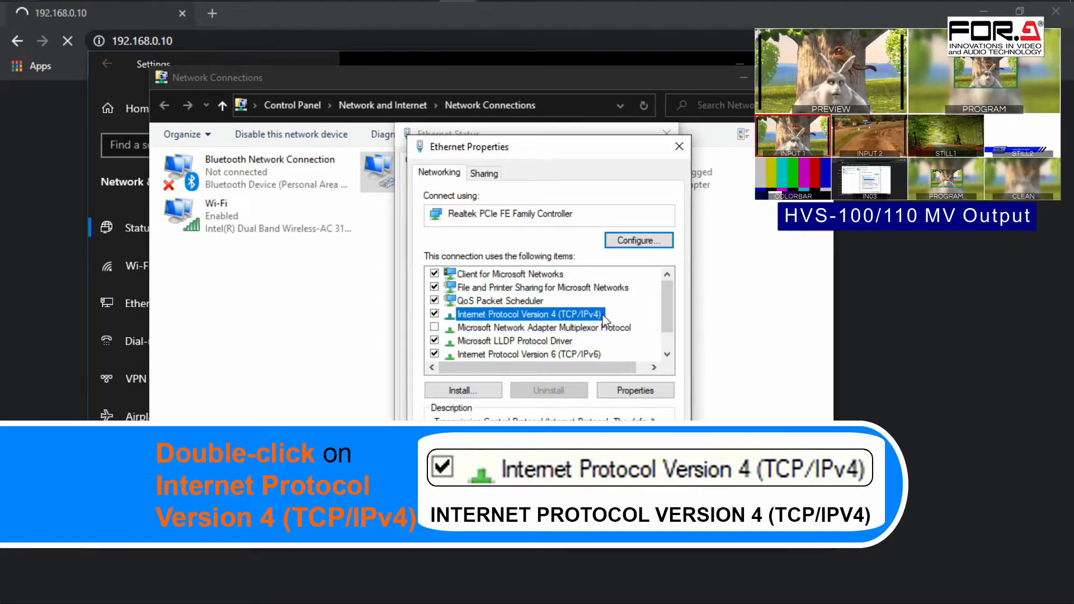
pyautogui.doubleClick(528, 314)
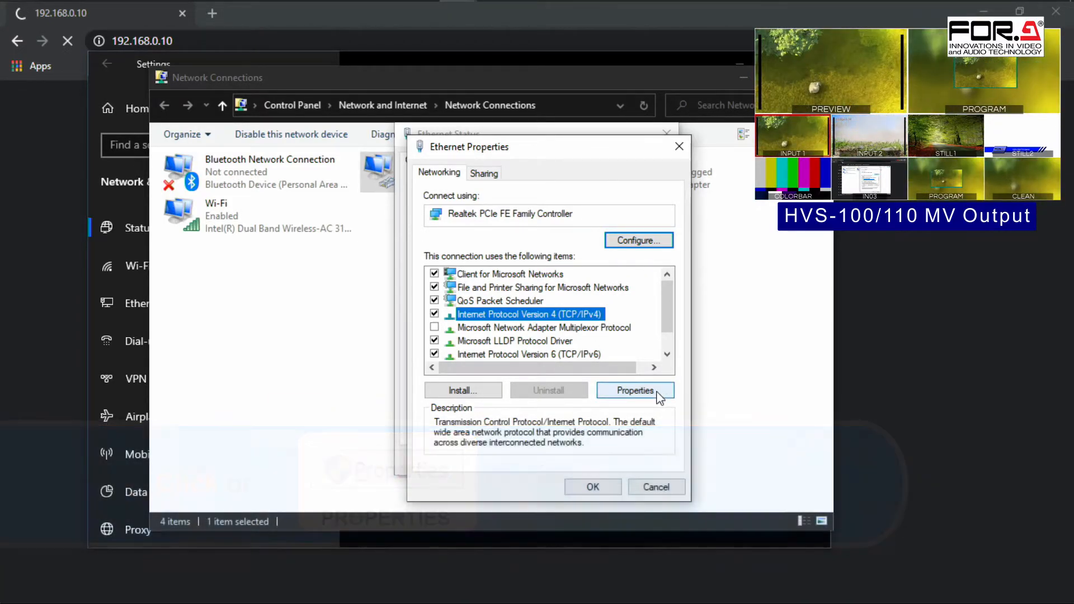
pyautogui.click(635, 390)
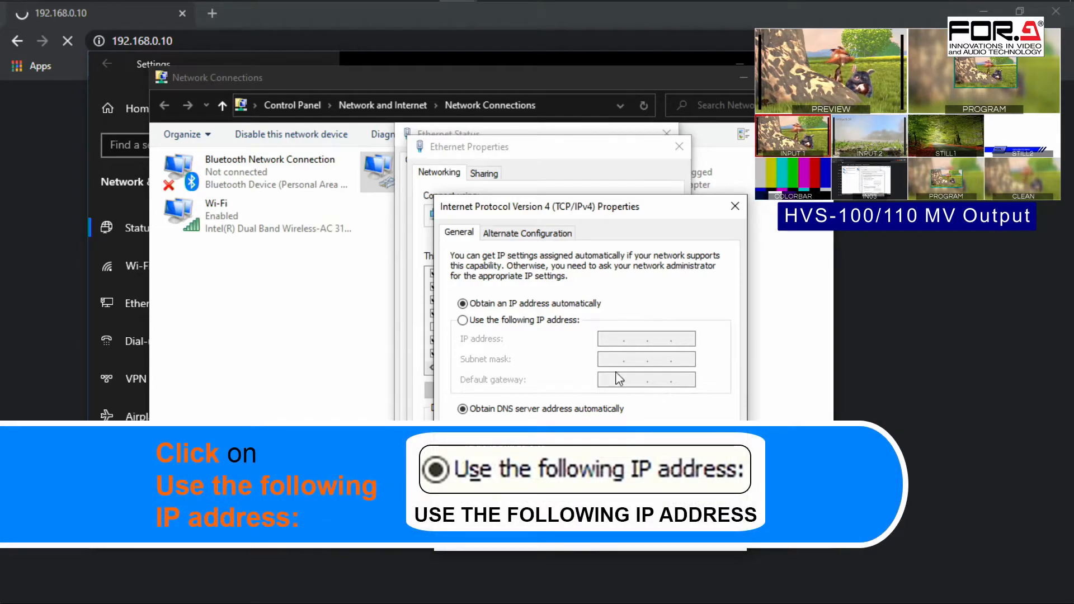
# Use a manual IP: 192.168.0.200, mask 255.255.255.0, gateway 192.168.0.1
pyautogui.click(464, 321)
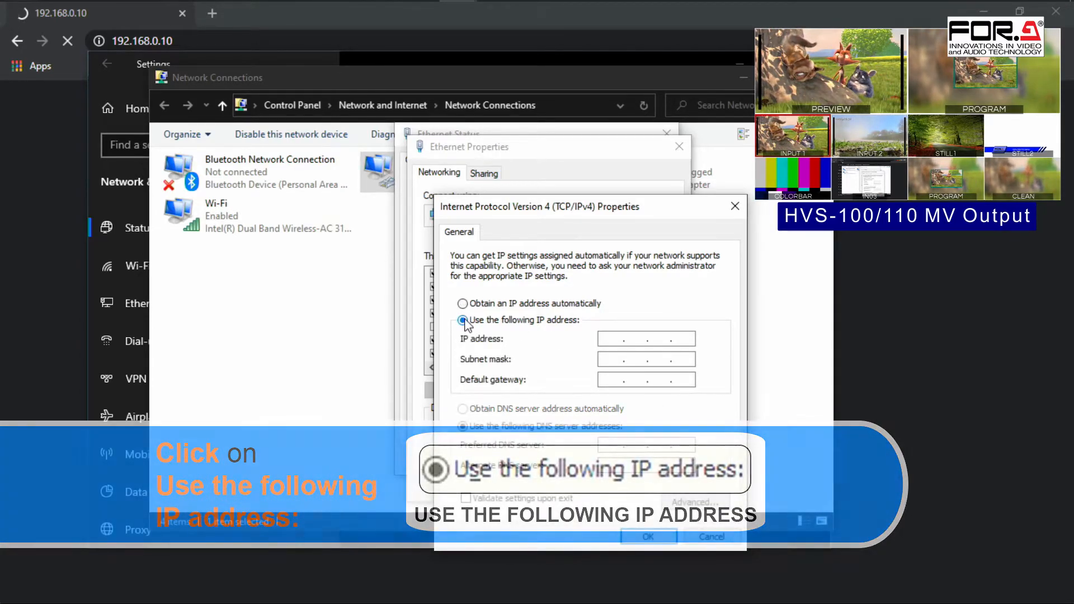
pyautogui.click(463, 320)
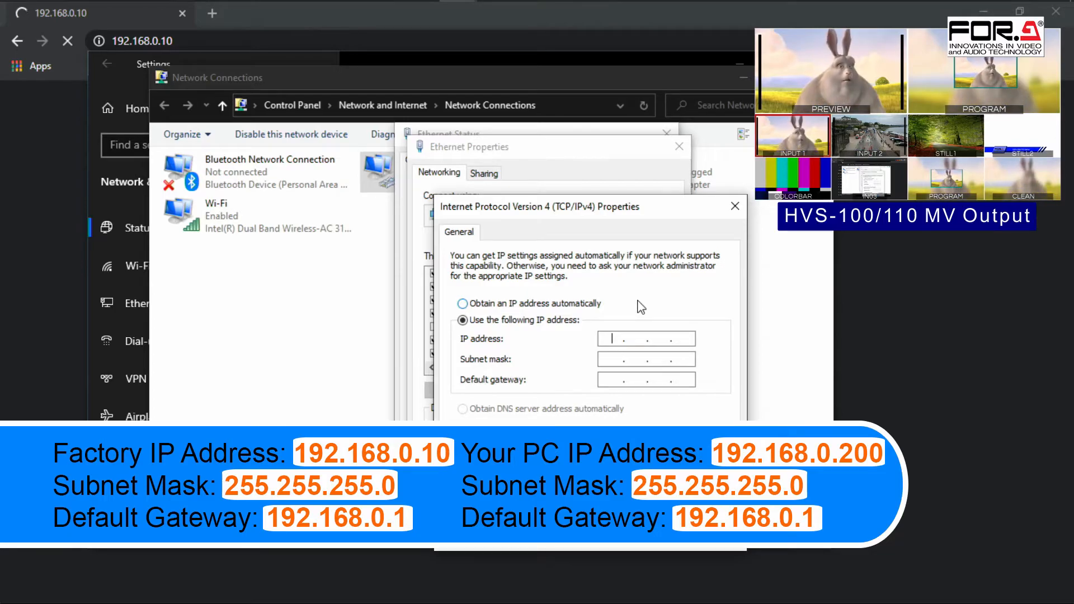
pyautogui.write('192.168')
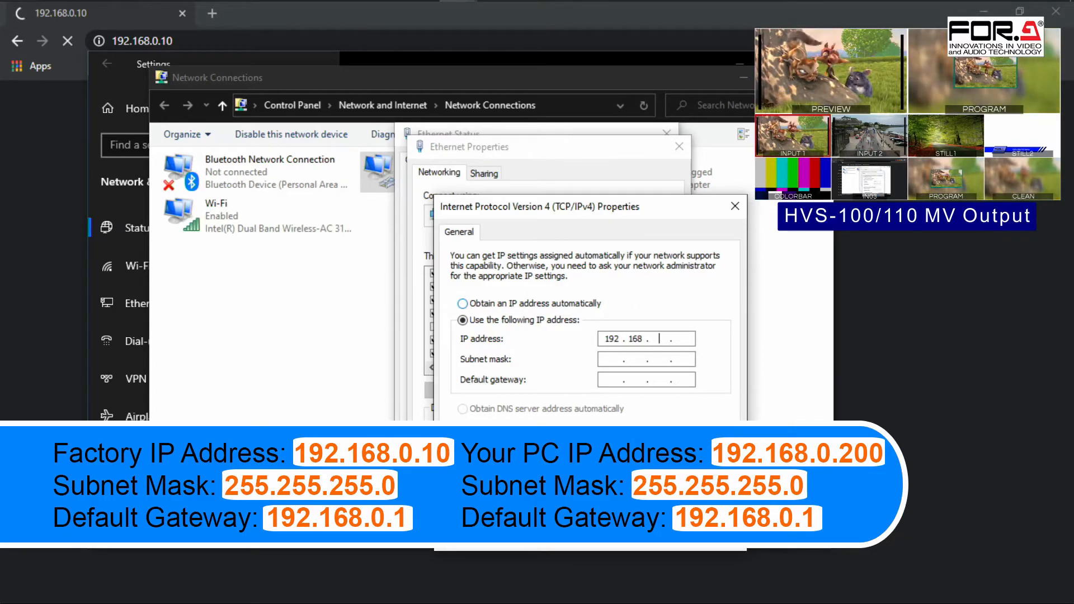
pyautogui.write('0.200')
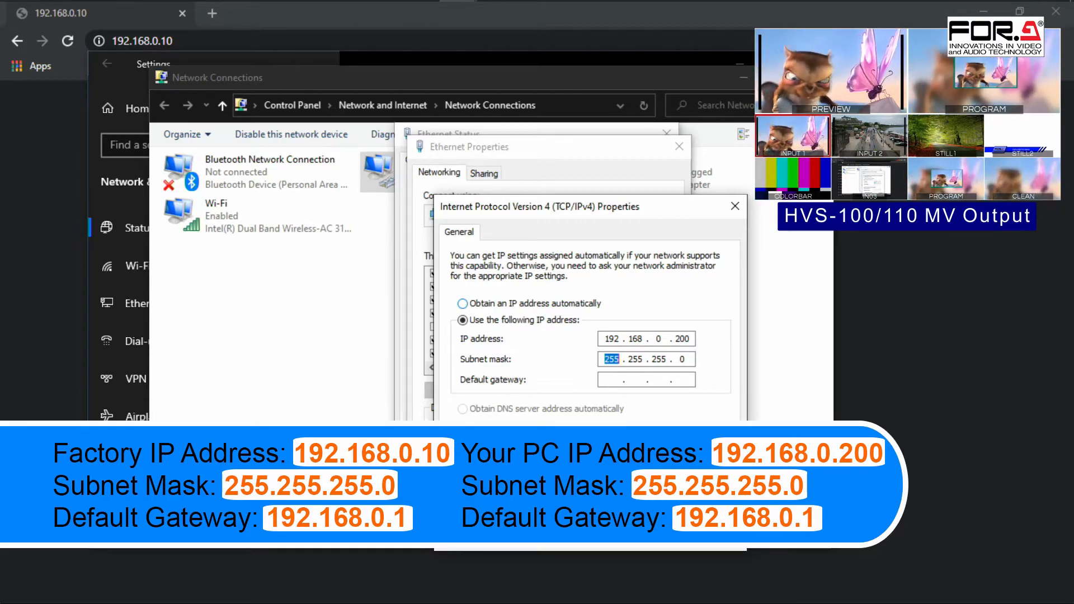
pyautogui.click(644, 379)
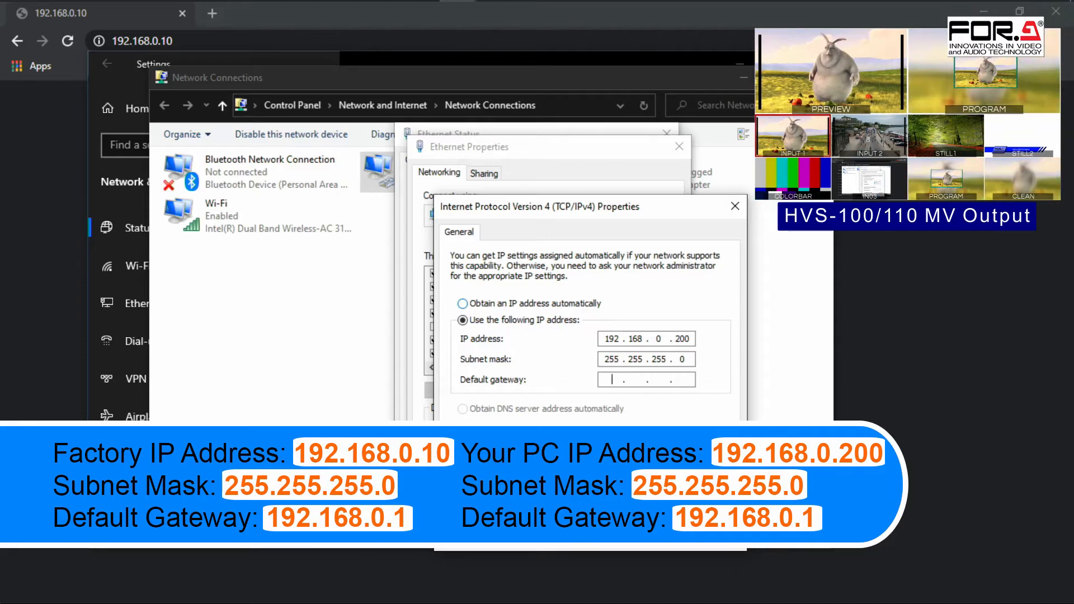
pyautogui.write('192 . 168 . 0 . 1')
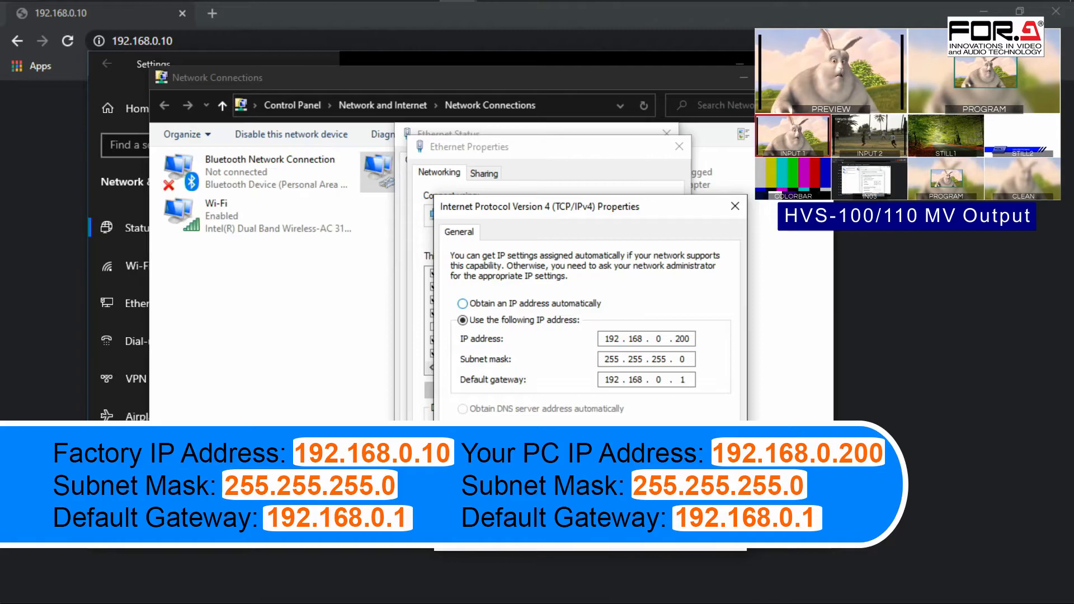
pyautogui.click(463, 427)
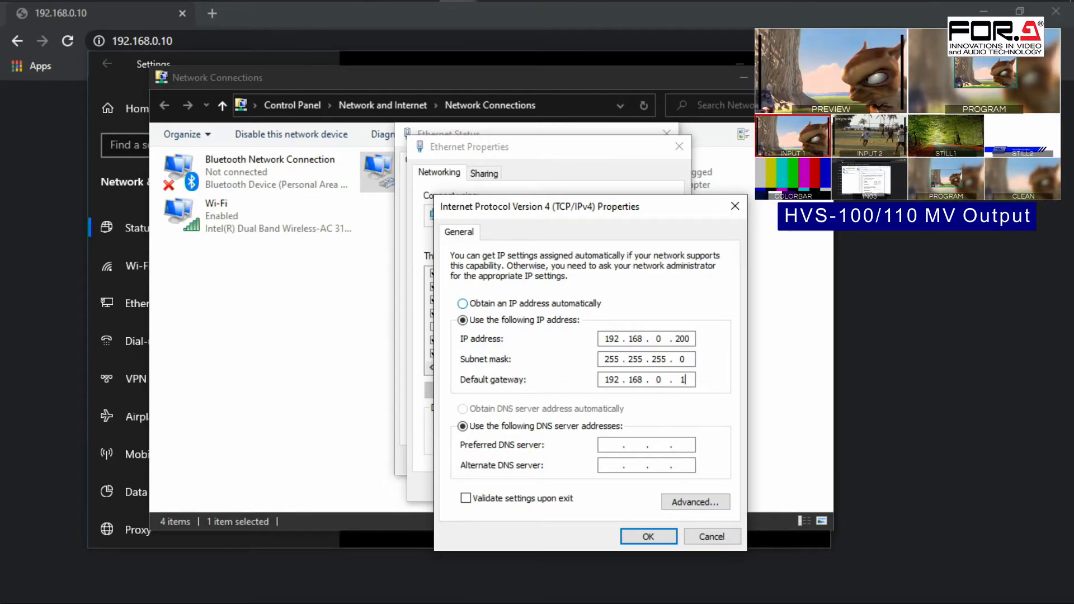
# Confirm the IPv4 and Ethernet dialogs, close Ethernet Status, and reload the HVS-100 page
pyautogui.click(648, 537)
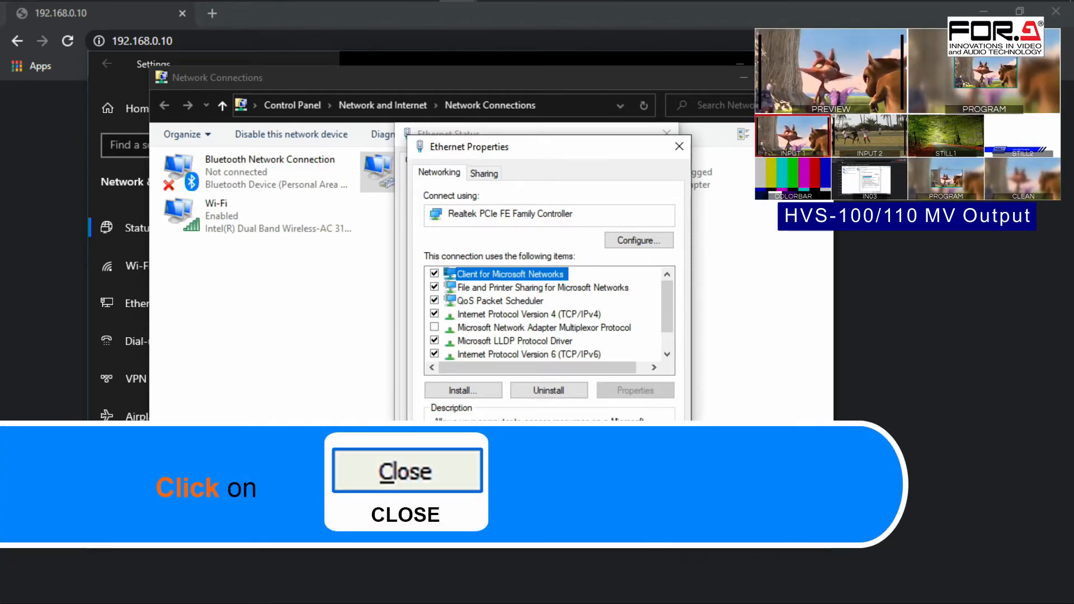
pyautogui.click(405, 472)
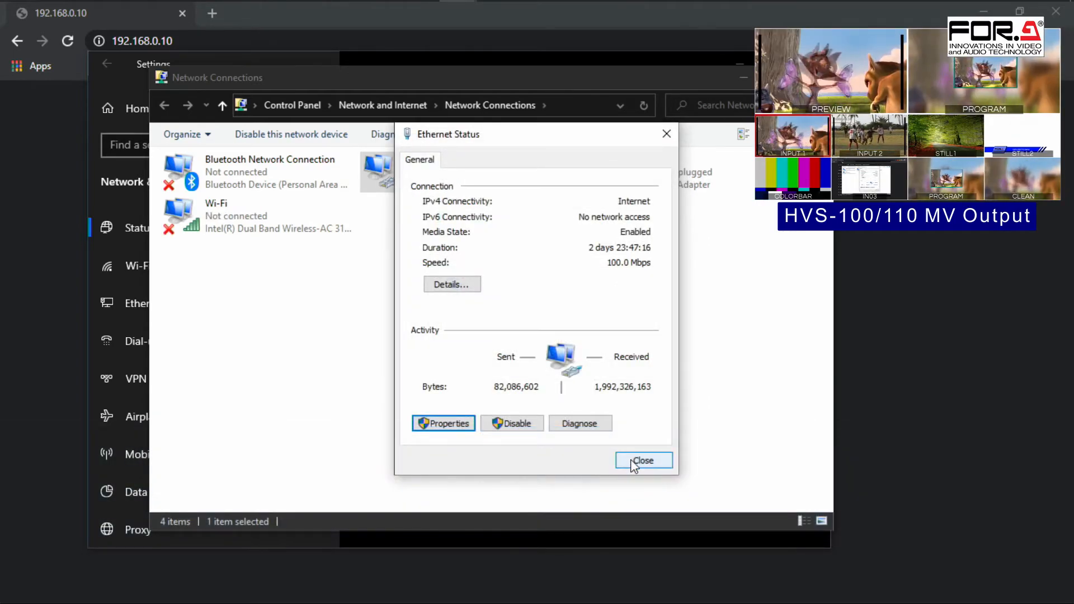
pyautogui.click(643, 460)
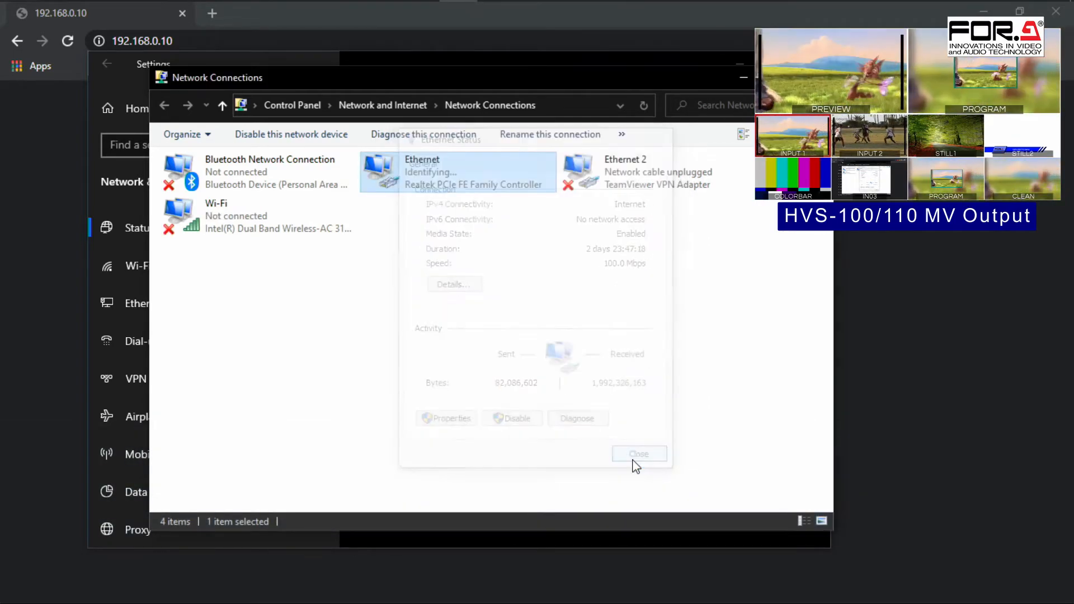
pyautogui.click(638, 454)
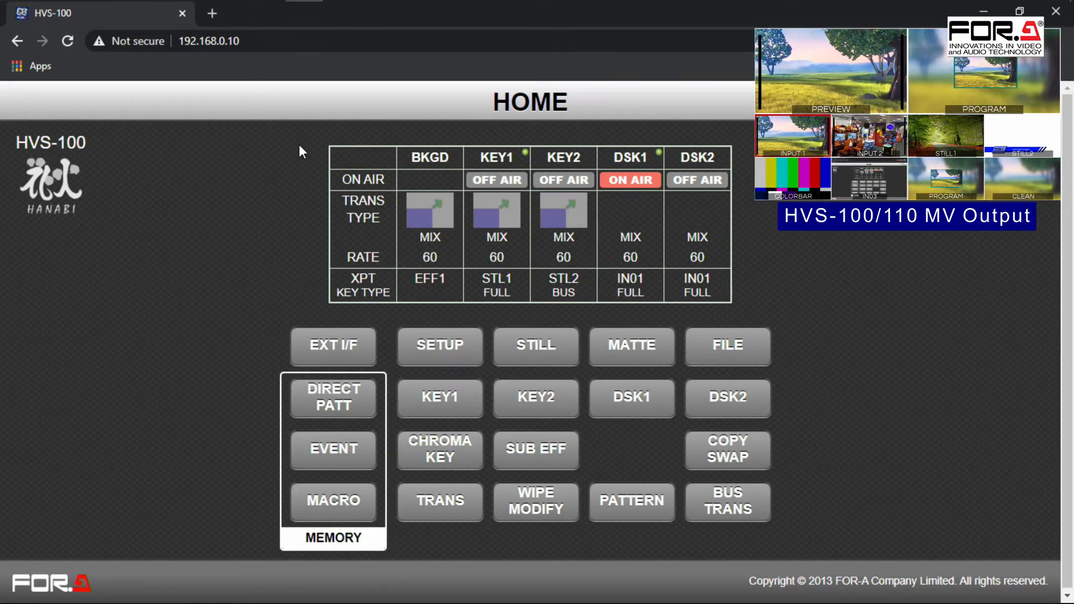
# Open the BUS/TRANS panel with multiviewer, crosspoints and transition controls
pyautogui.click(727, 502)
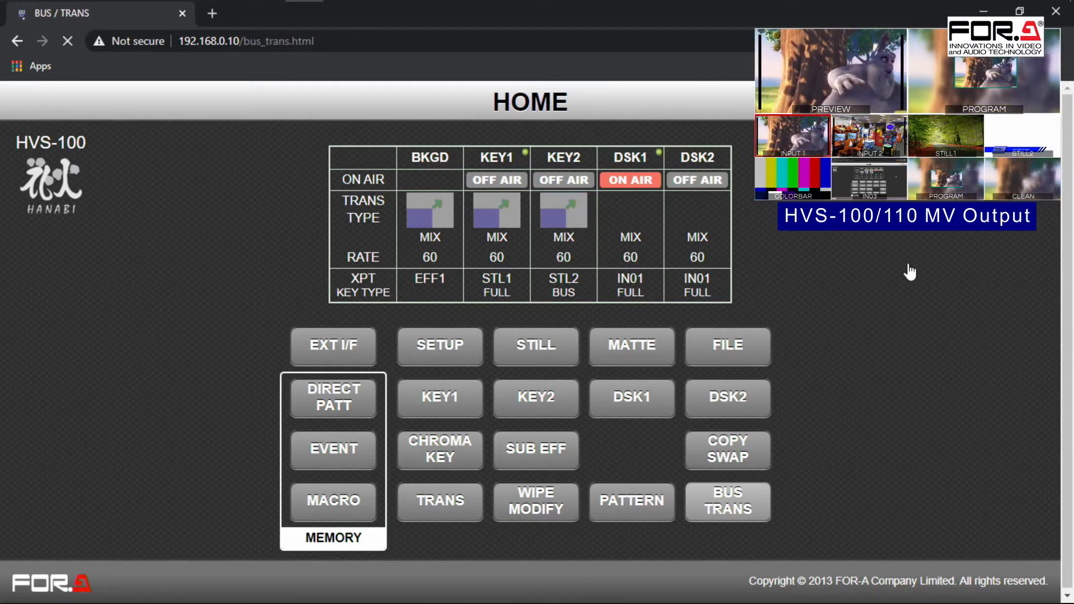
pyautogui.click(727, 503)
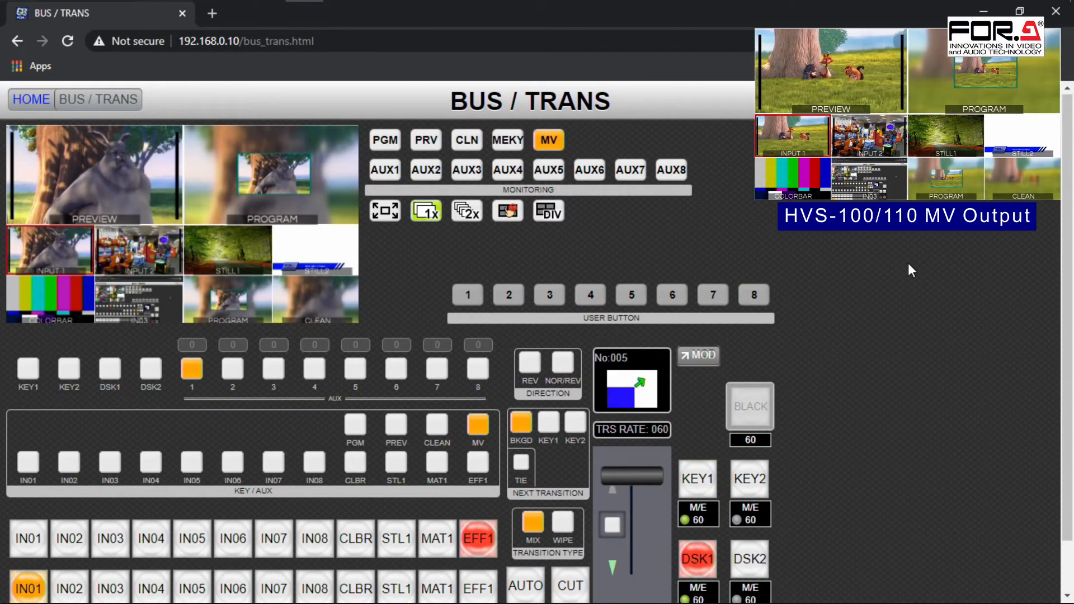